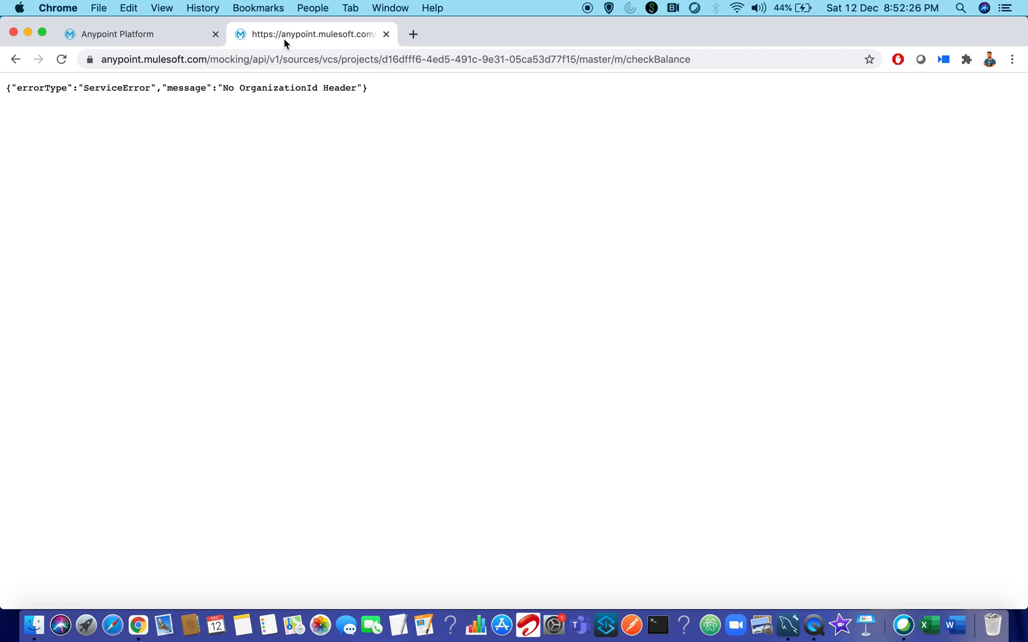
- Inspect the No OrganizationId Header error JSON, then return to the Anypoint Platform home page
{"action": "double_click", "coordinate": [40, 87]}
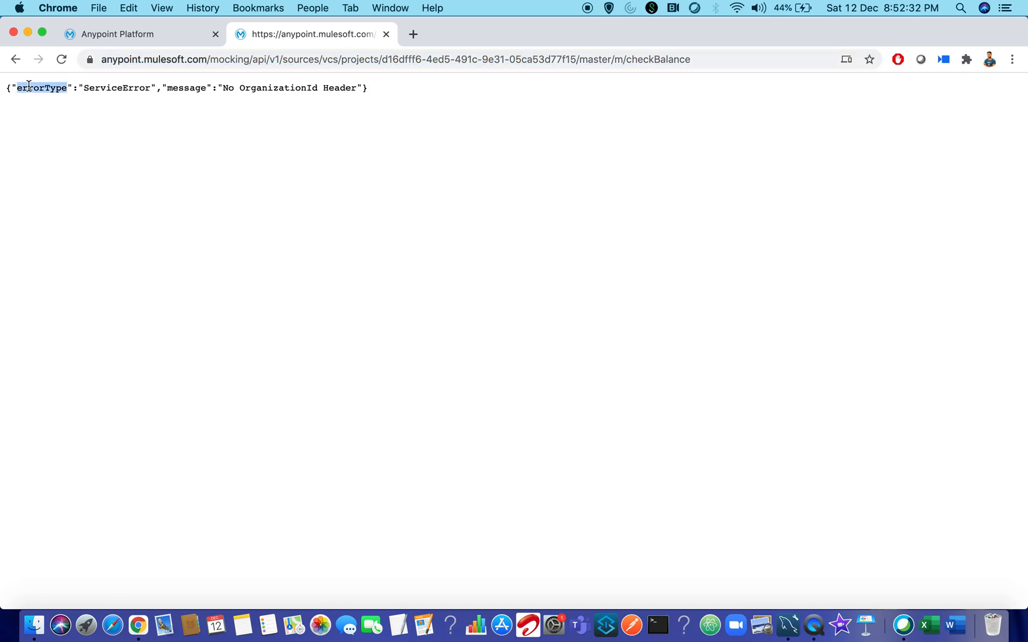
{"action": "double_click", "coordinate": [117, 87]}
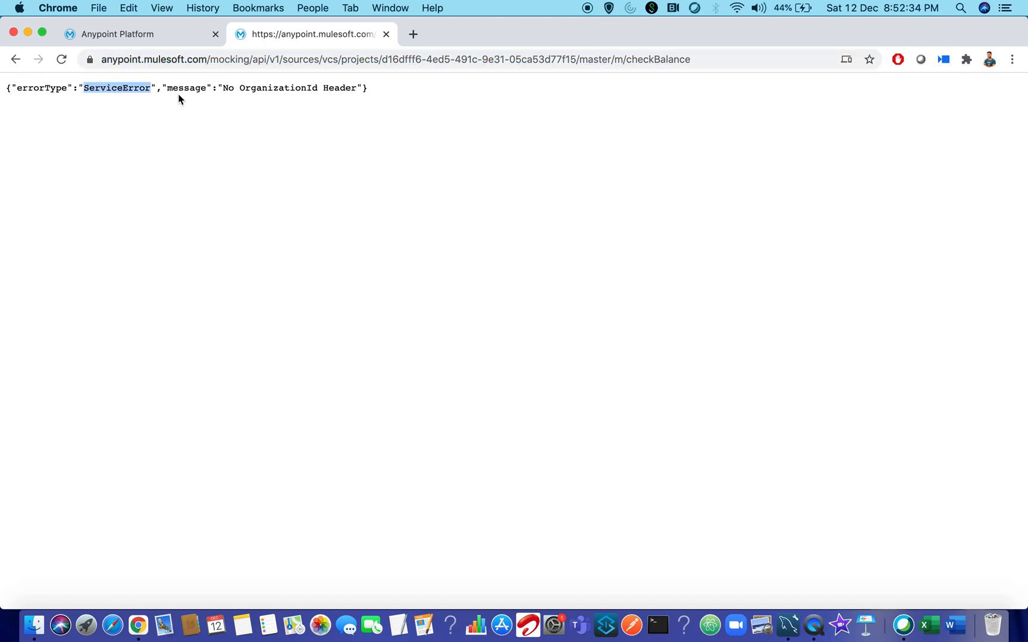
{"action": "double_click", "coordinate": [186, 88]}
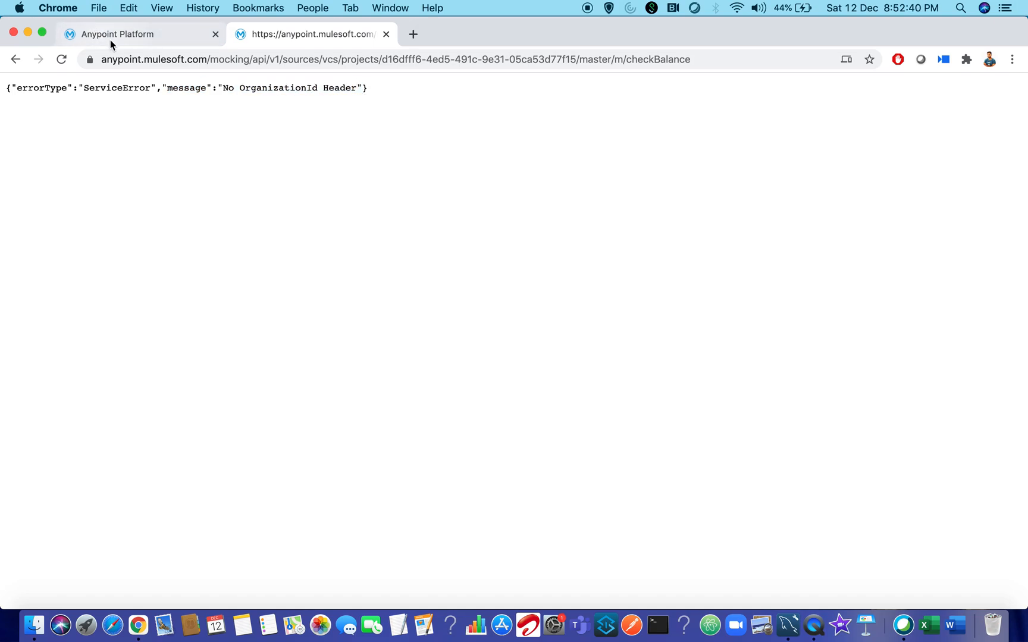
{"action": "left_click", "coordinate": [139, 33]}
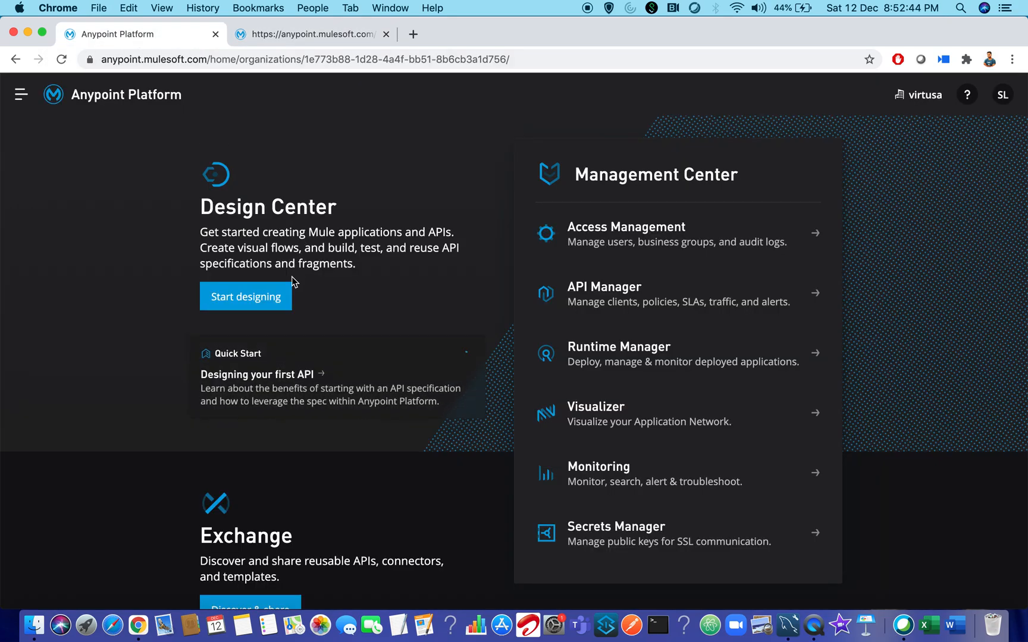
- From Design Center, create a new RAML 1.0 API spec titled Test, opening test.raml in the designer
{"action": "left_click", "coordinate": [246, 296]}
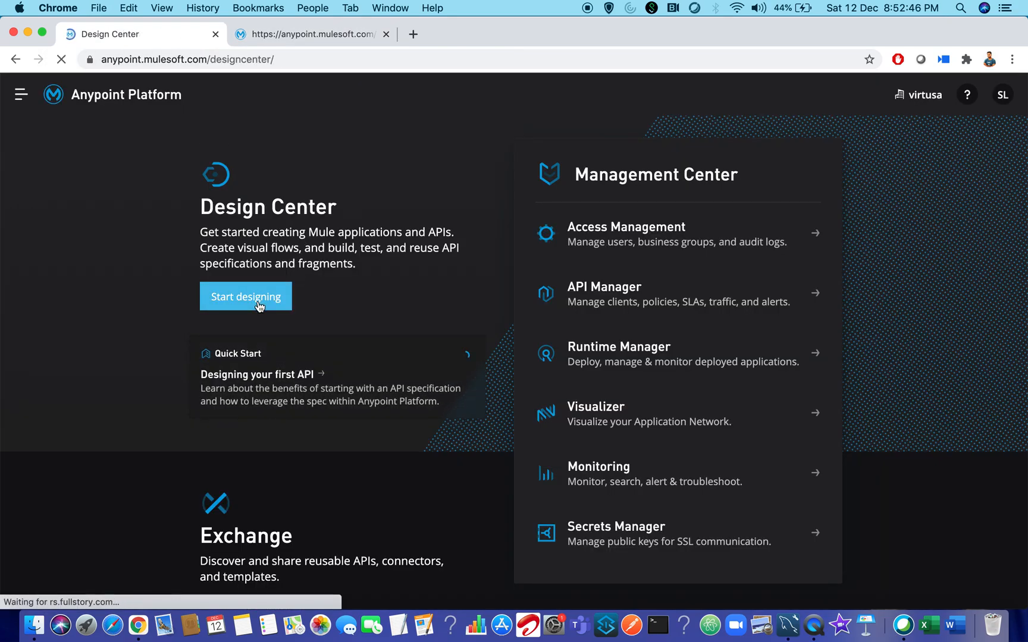
{"action": "left_click", "coordinate": [245, 296]}
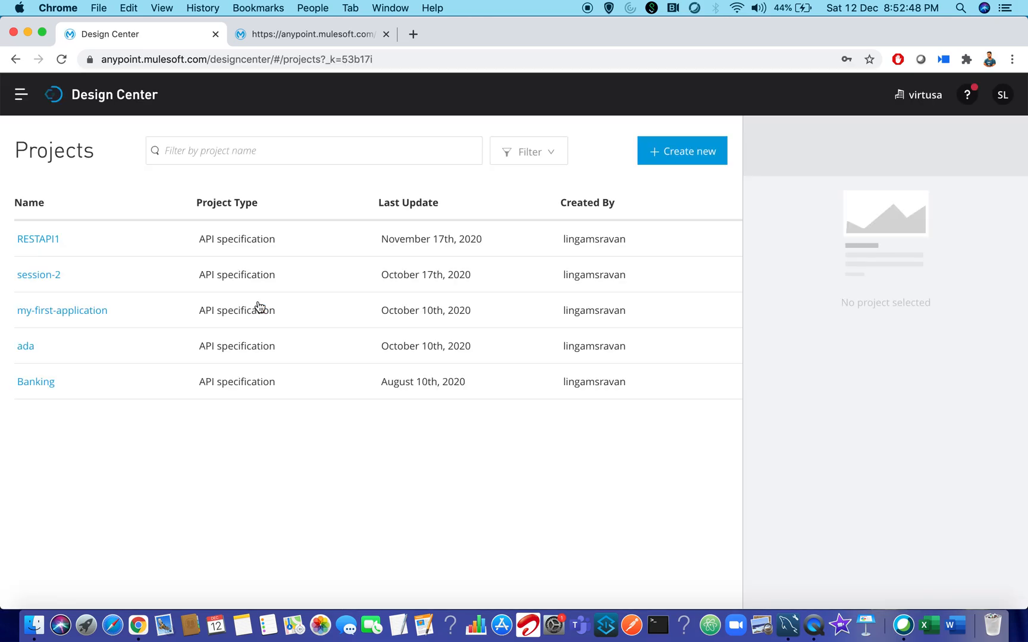
{"action": "left_click", "coordinate": [681, 151]}
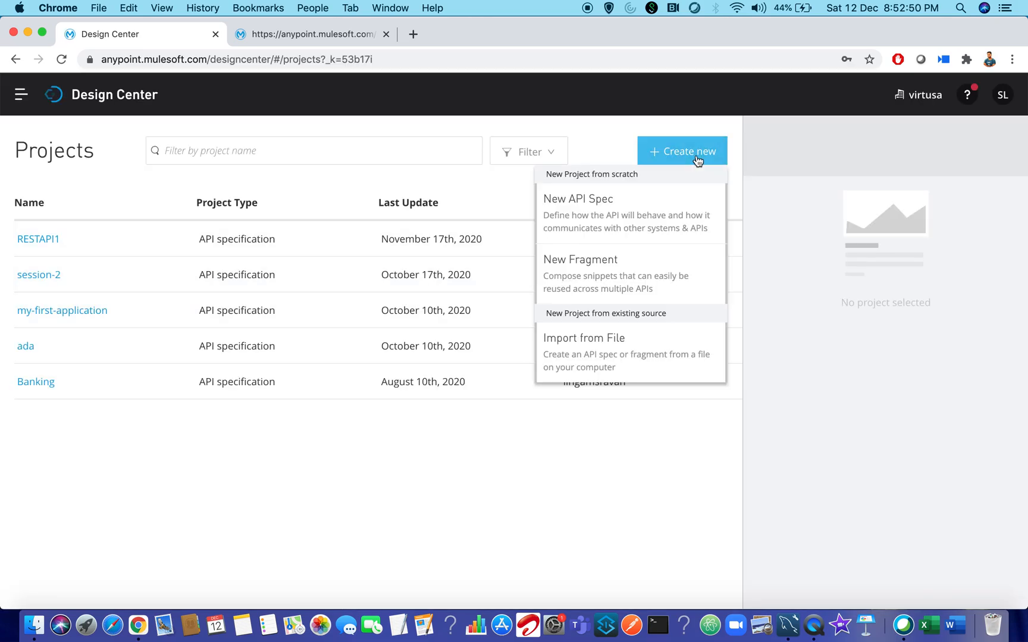
{"action": "left_click", "coordinate": [577, 199]}
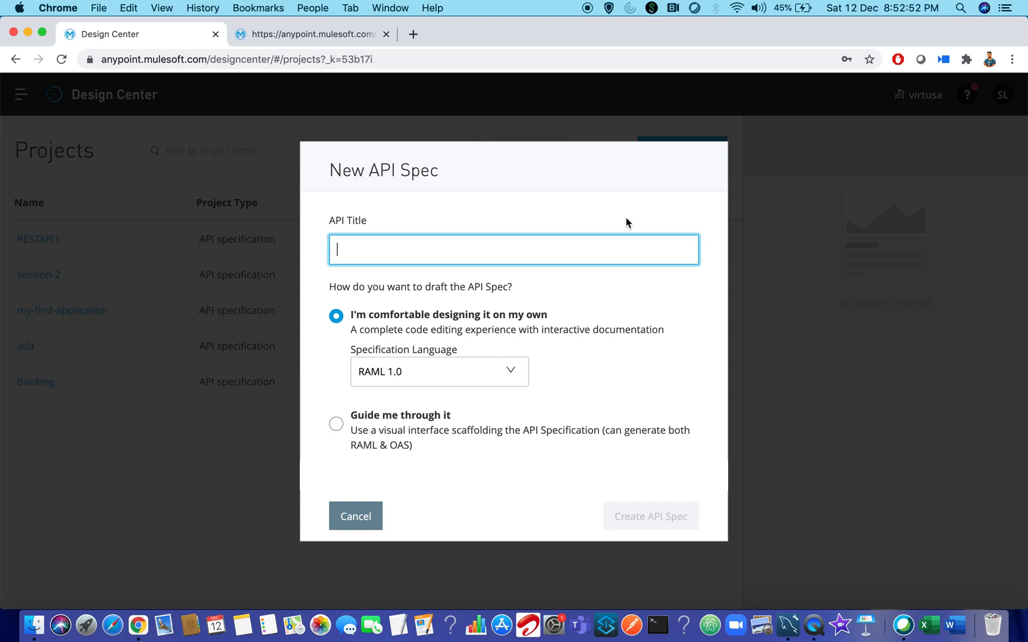
{"action": "left_click", "coordinate": [650, 517]}
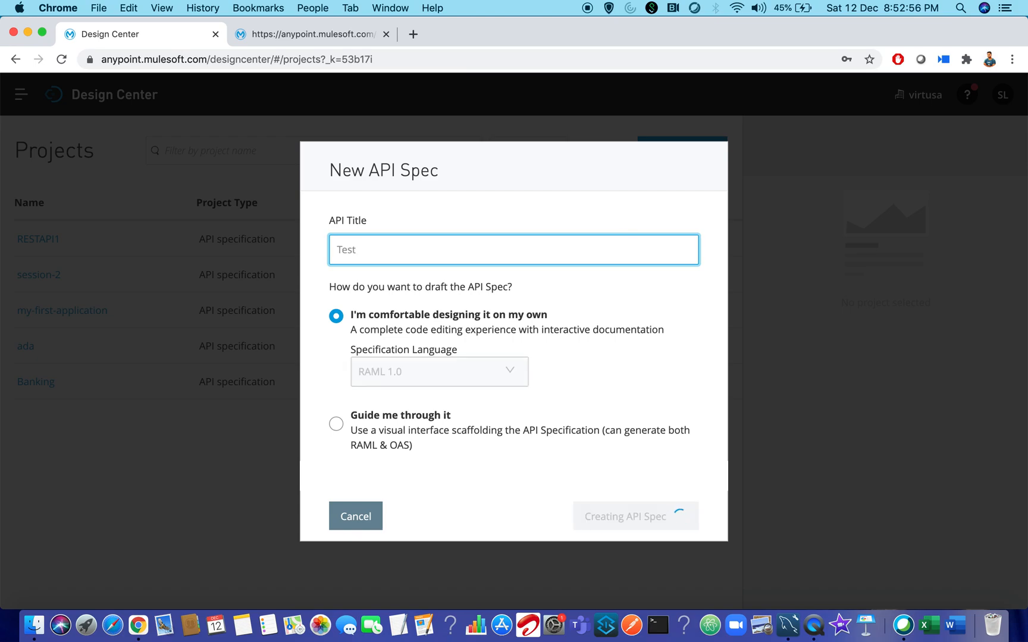
{"action": "left_click", "coordinate": [635, 517]}
{"action": "type", "text": "/"}
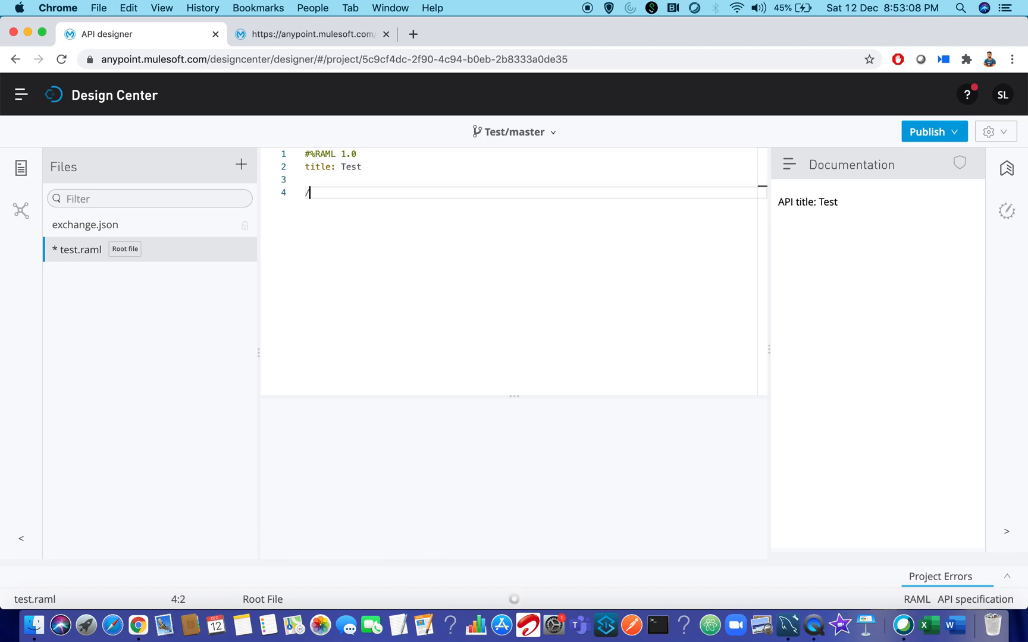
- Define the /test GET resource with a name query parameter of type string
{"action": "type", "text": "test"}
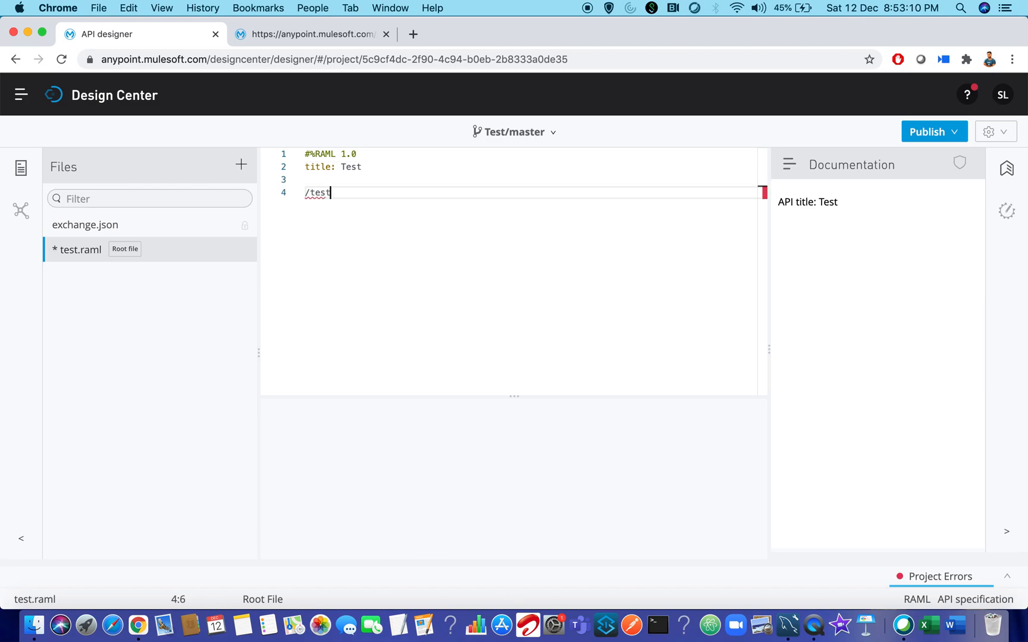
{"action": "key", "text": "enter"}
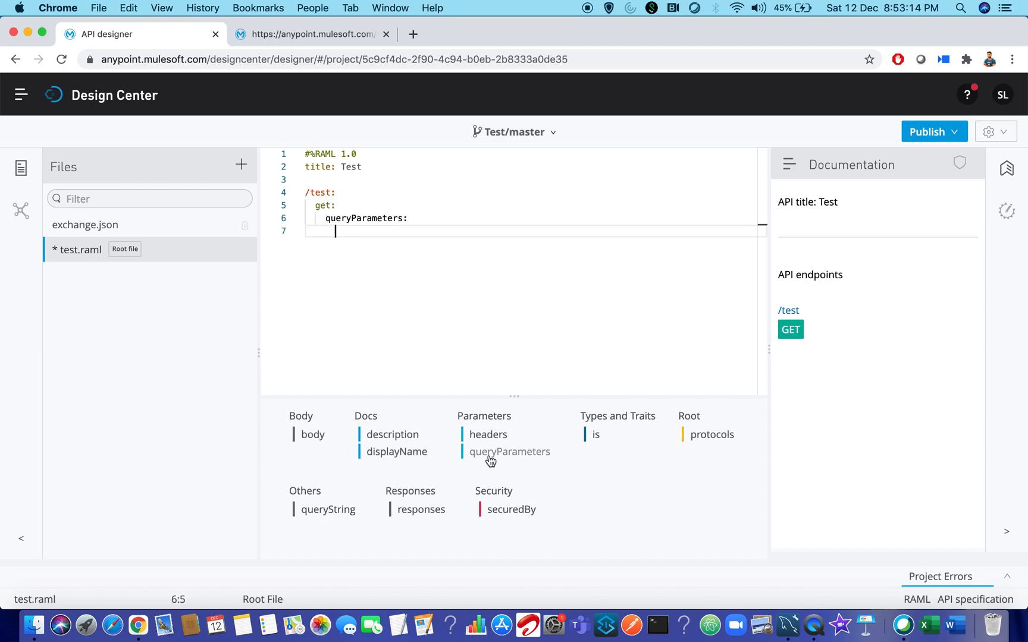
{"action": "type", "text": "name:"}
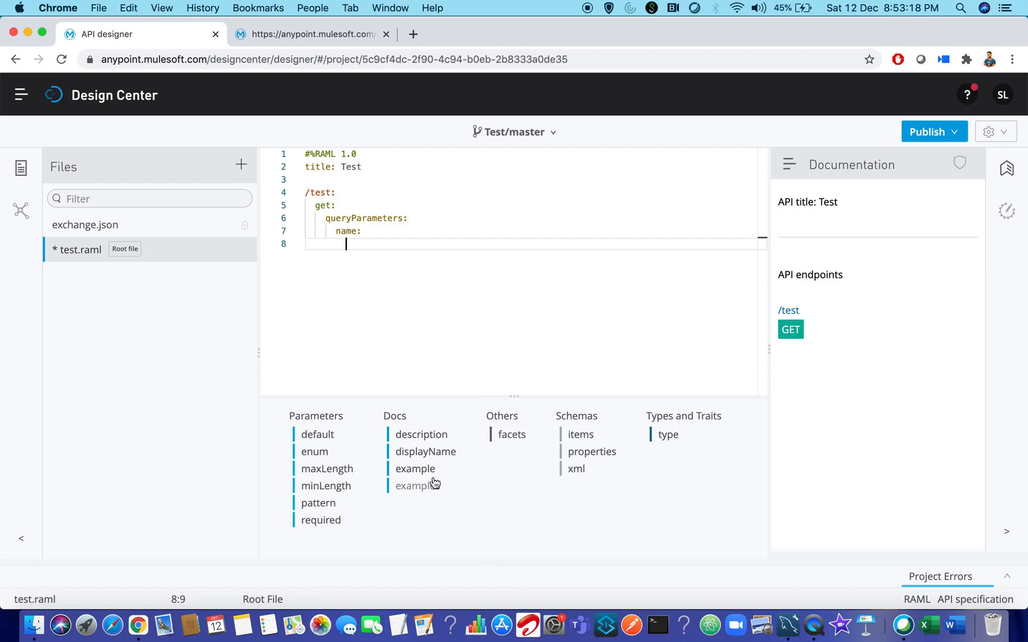
{"action": "type", "text": "type: st"}
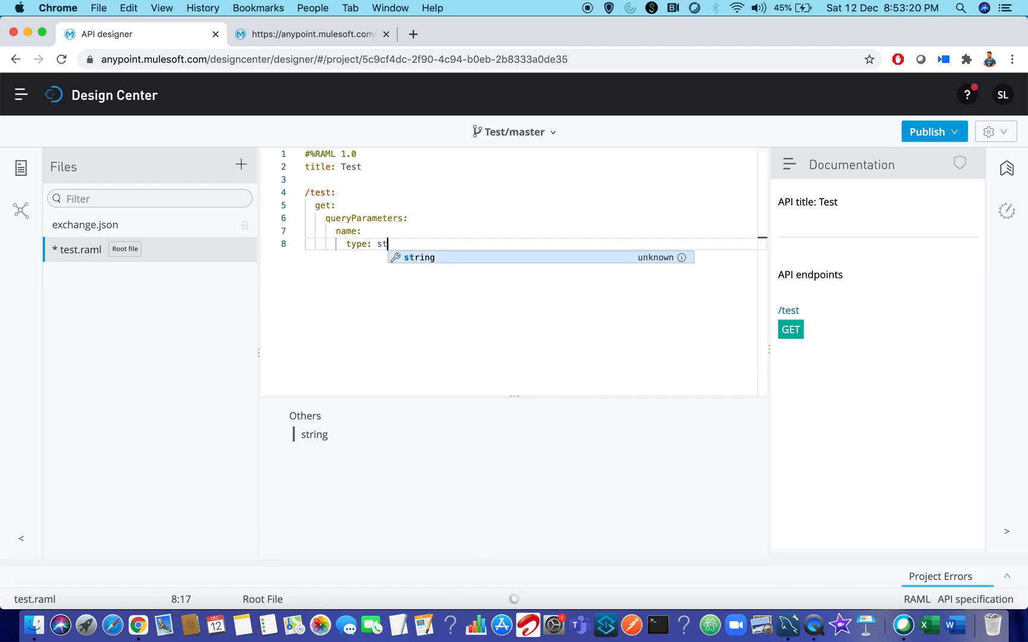
{"action": "key", "text": "Enter"}
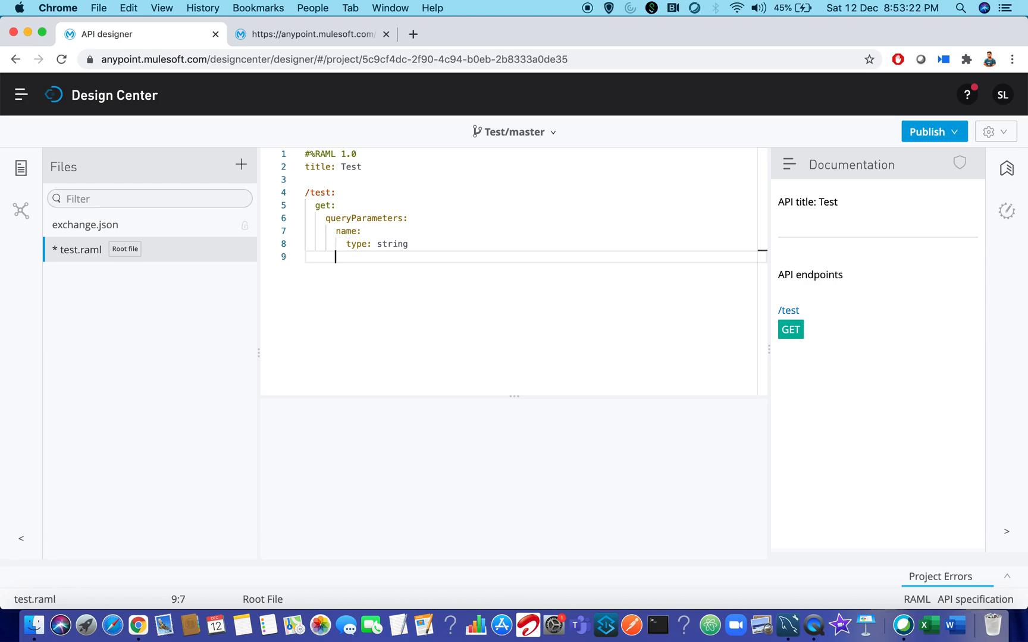
- Add a 200 response with application/json example {"message" : "success"}
{"action": "type", "text": "responses:"}
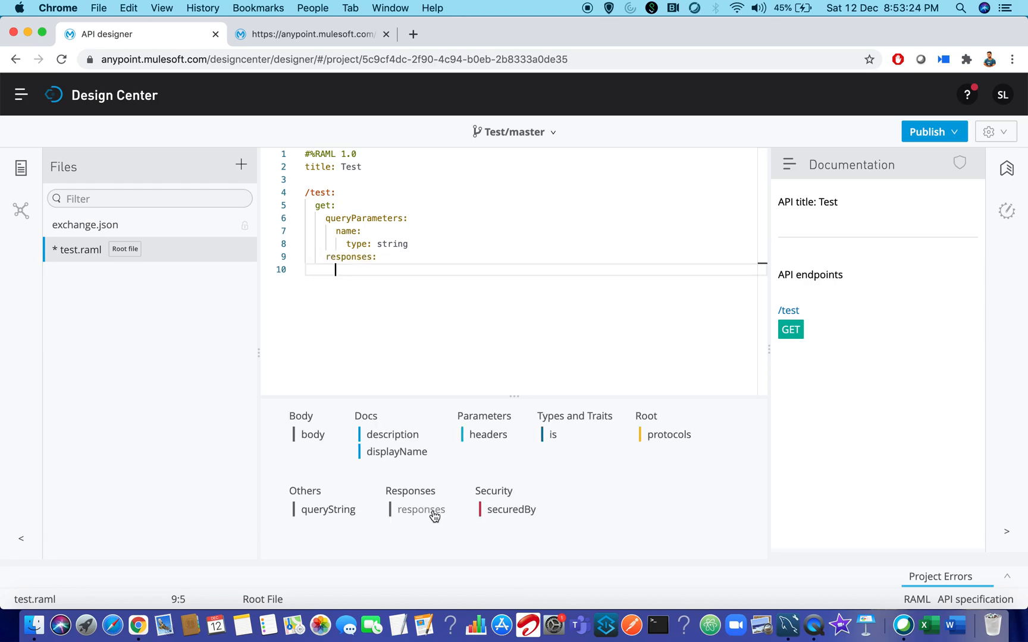
{"action": "left_click", "coordinate": [420, 510]}
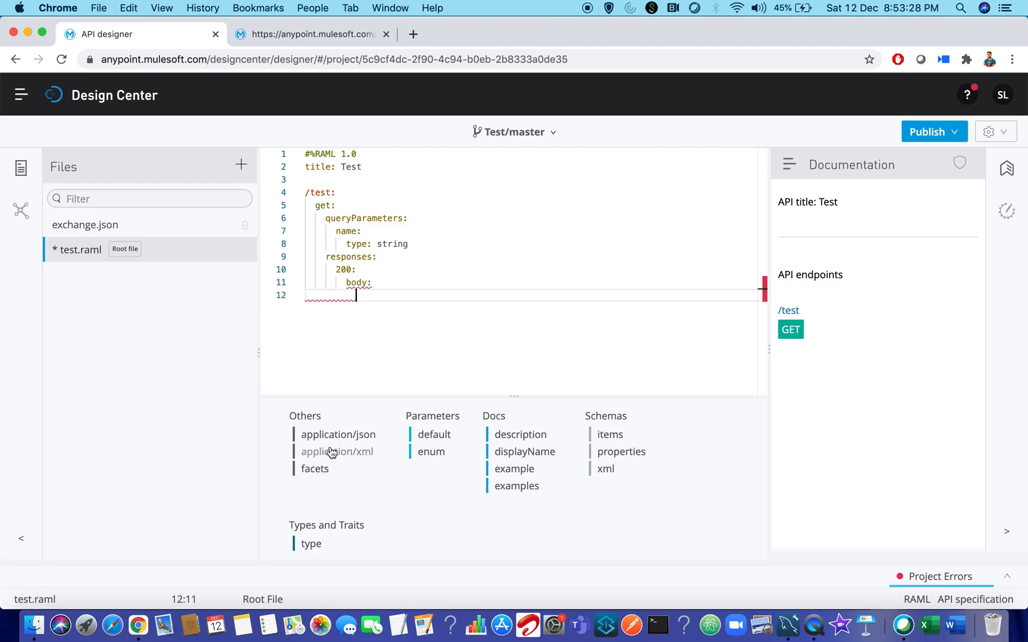
{"action": "left_click", "coordinate": [338, 435]}
{"action": "type", "text": "{\"message"}
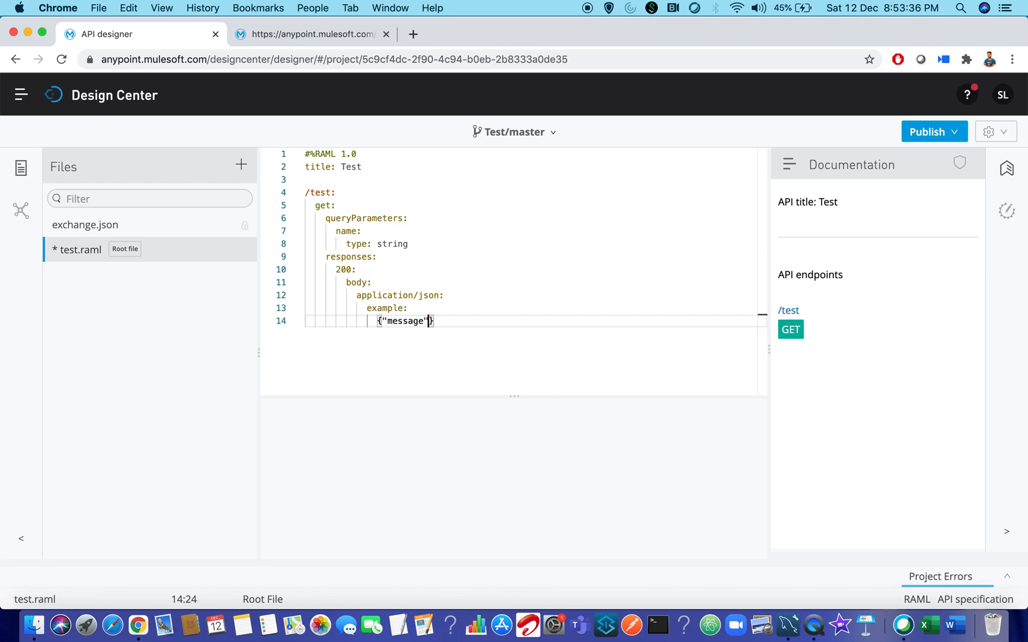
{"action": "type", "text": ": \"success"}
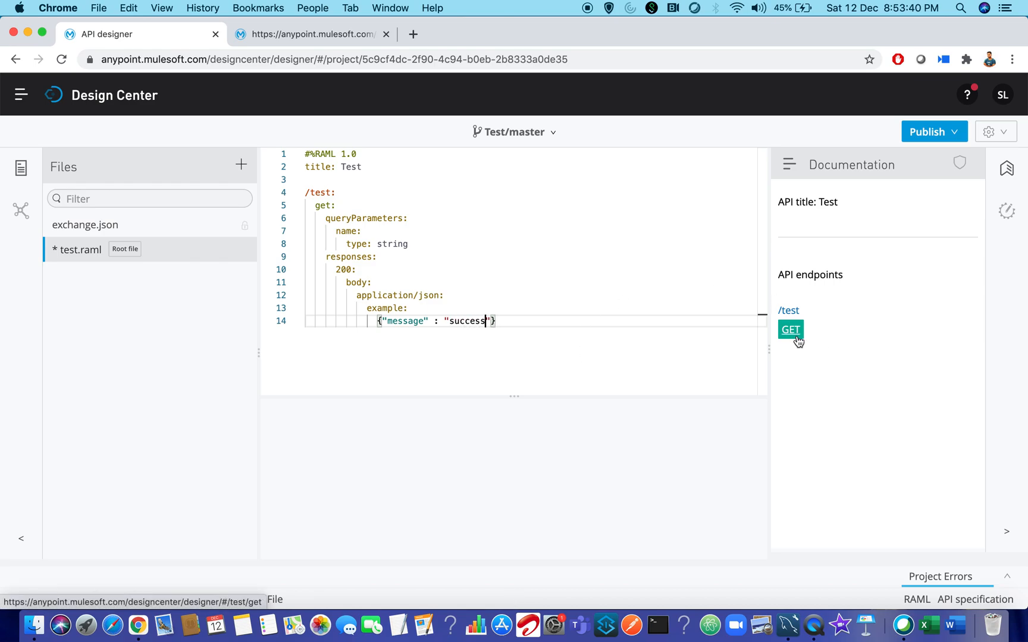
- Try the mocked GET /test with name=sravan, get a 200 response, and select the request URL
{"action": "left_click", "coordinate": [789, 330]}
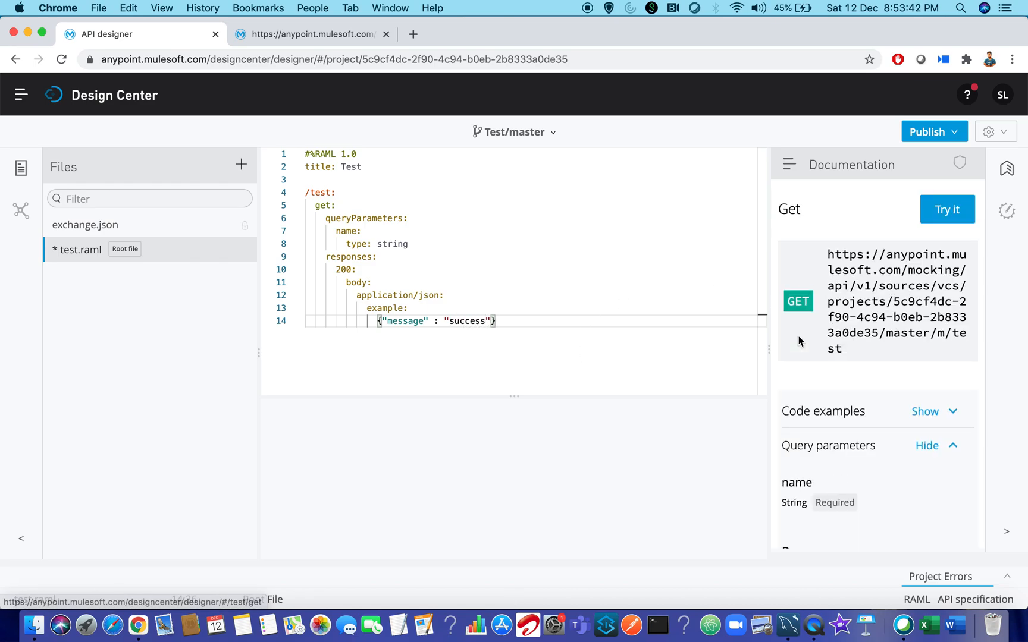
{"action": "left_click", "coordinate": [947, 210]}
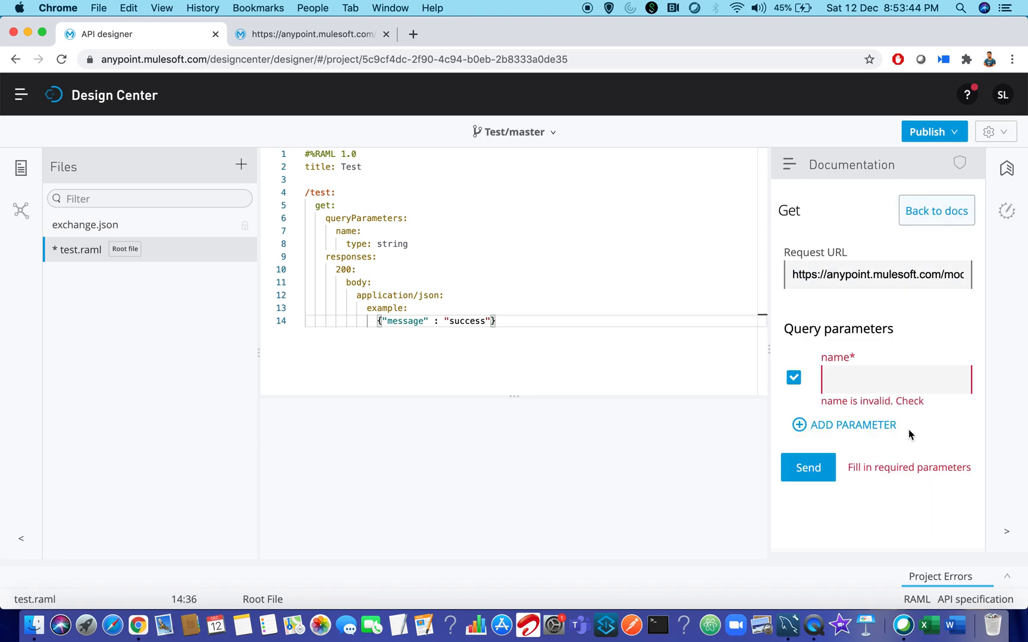
{"action": "type", "text": "srava"}
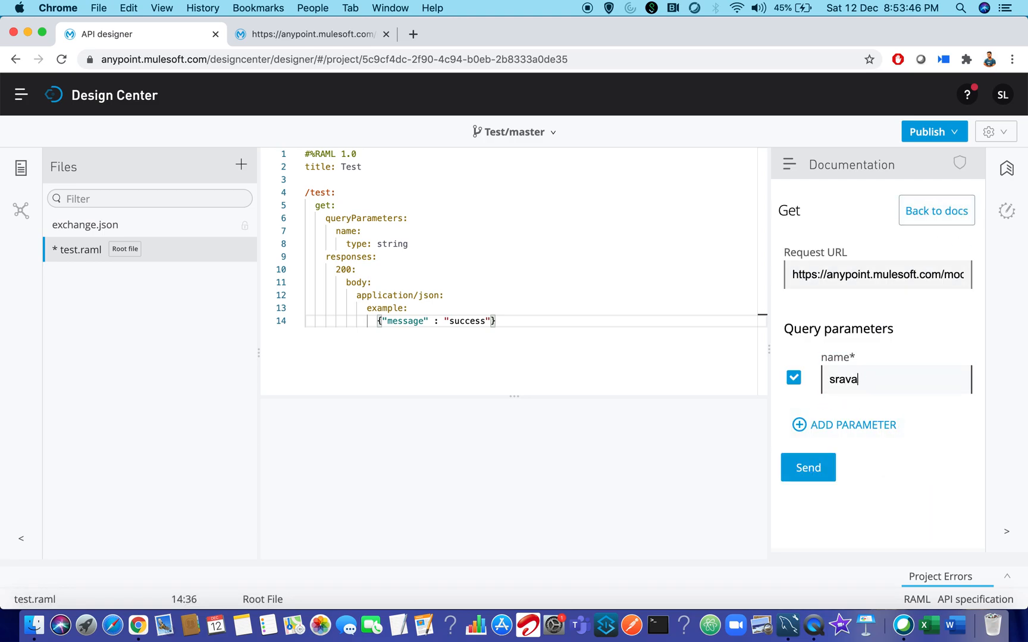
{"action": "left_click", "coordinate": [807, 468]}
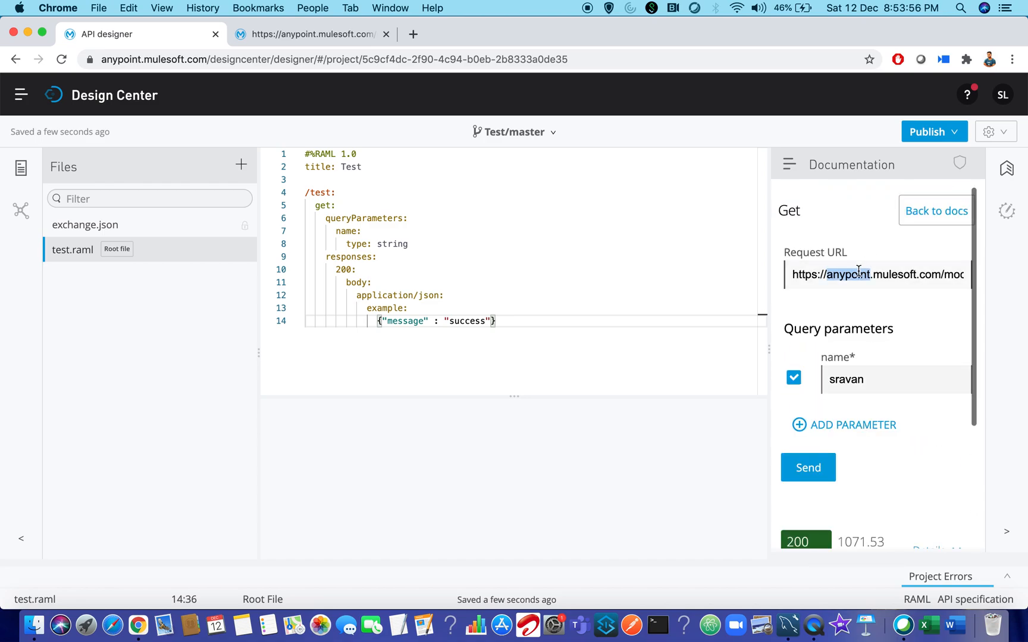
{"action": "triple_click", "coordinate": [877, 274]}
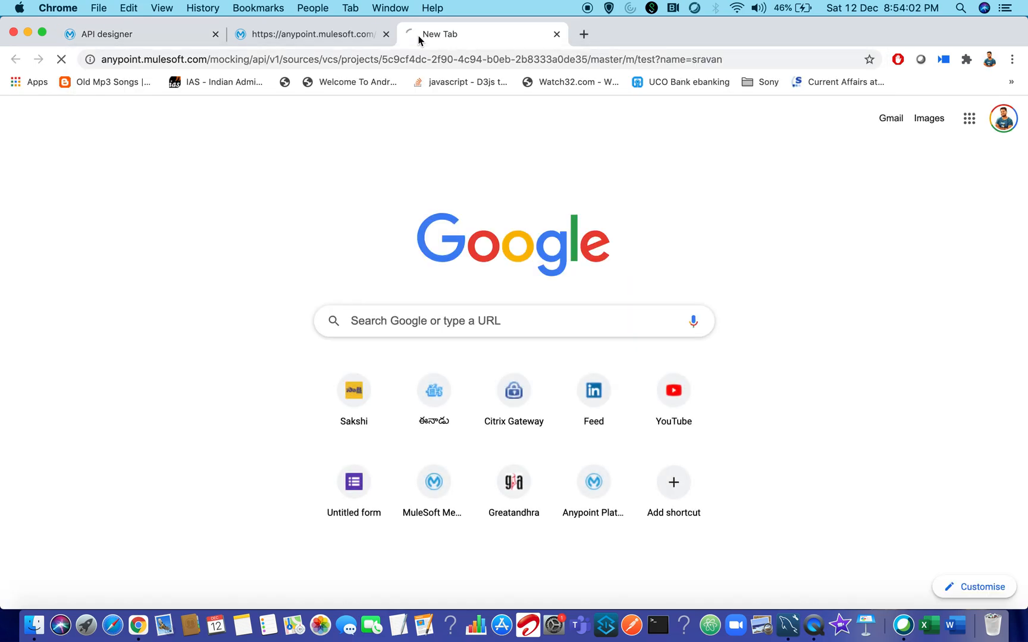
- Load the /test?name=sravan mock URL in a new Chrome tab and return to the API designer
{"action": "left_click", "coordinate": [338, 34]}
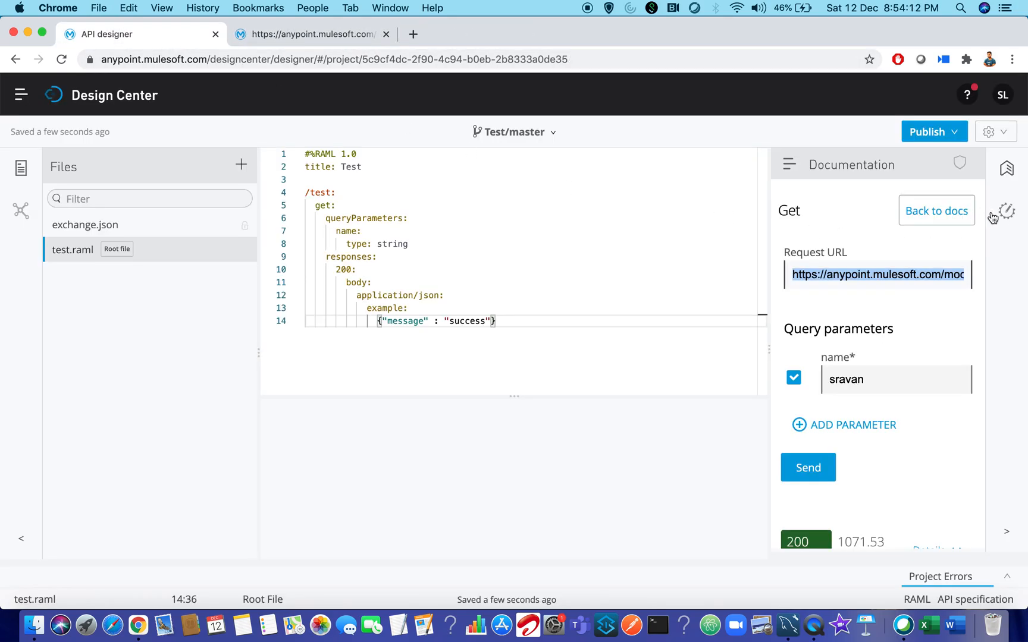
{"action": "mouse_move", "coordinate": [1010, 210]}
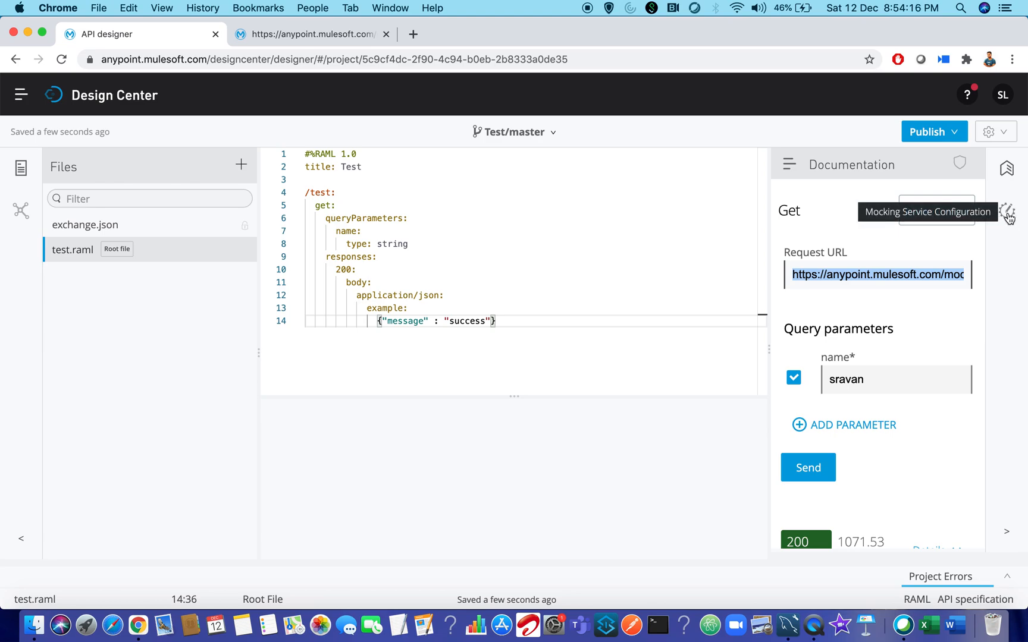
- In Mocking Service Configuration, turn on Make Public, then reload the mock URL tab still showing the error
{"action": "left_click", "coordinate": [1008, 212]}
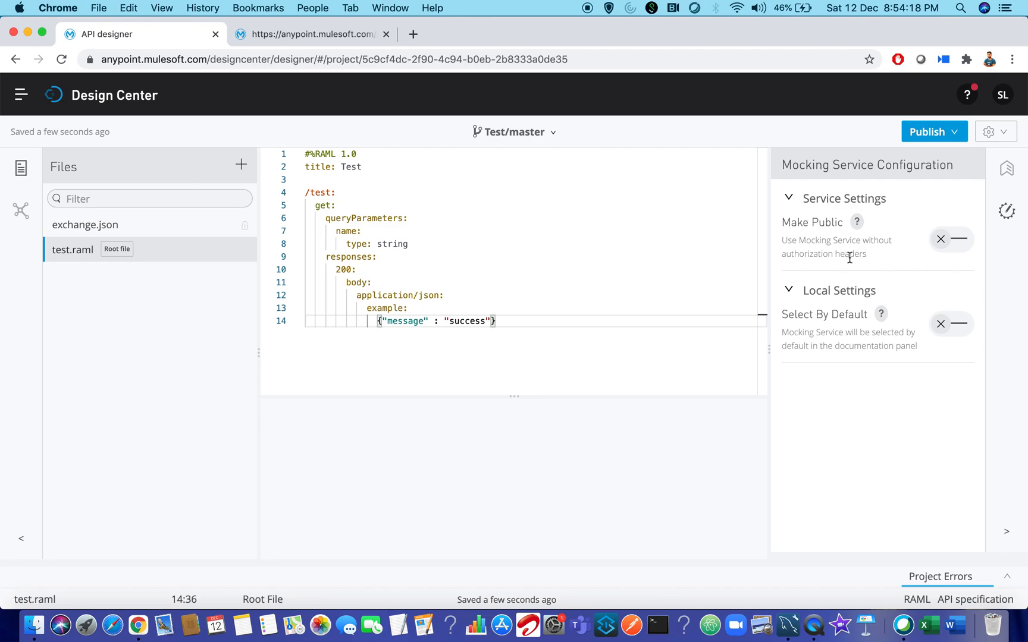
{"action": "mouse_move", "coordinate": [782, 227]}
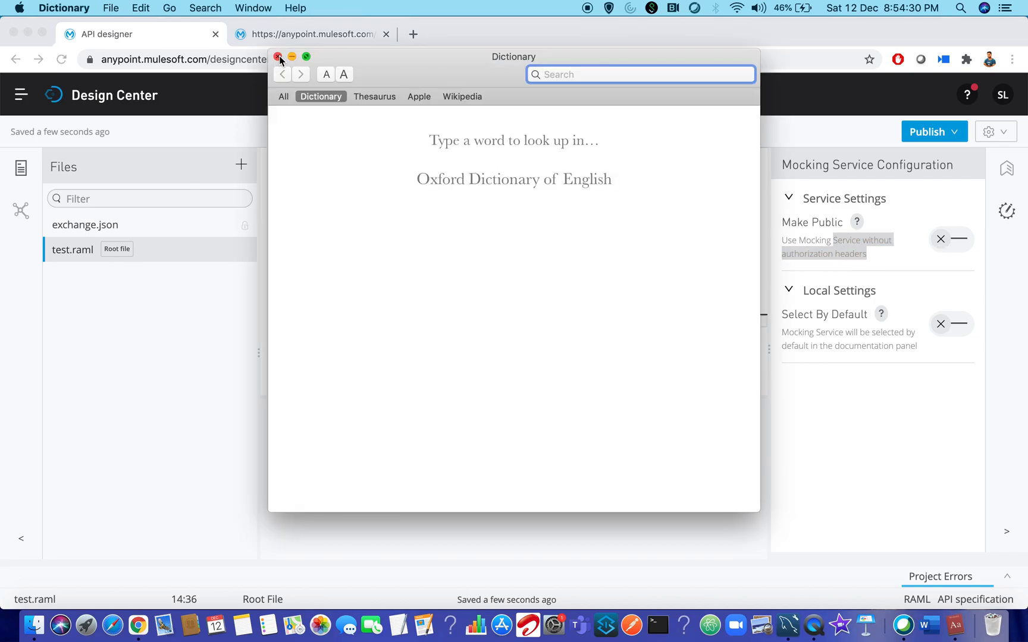
{"action": "left_click", "coordinate": [279, 56]}
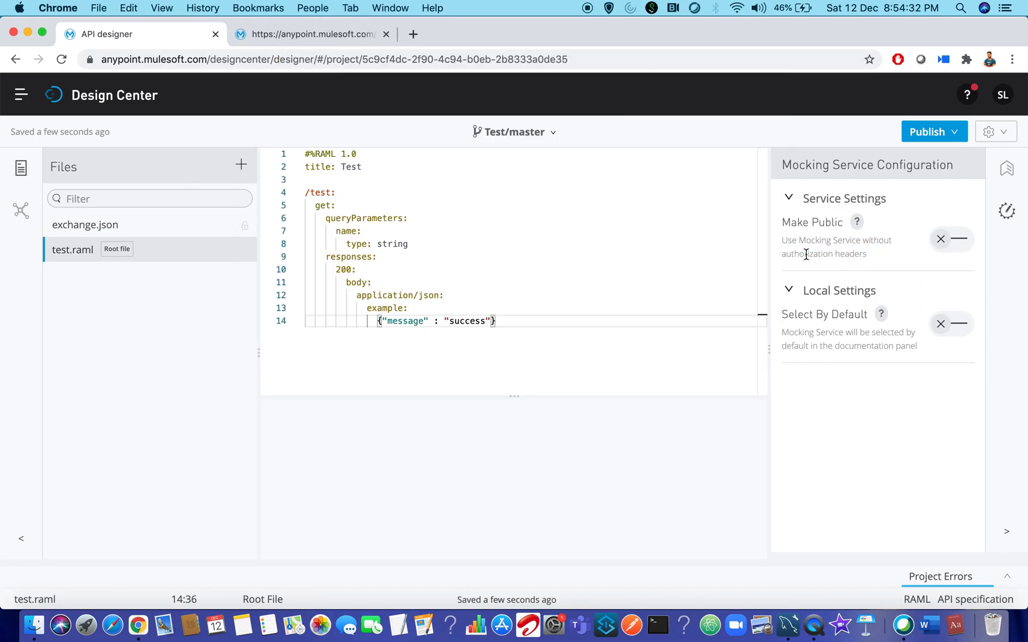
{"action": "double_click", "coordinate": [823, 254]}
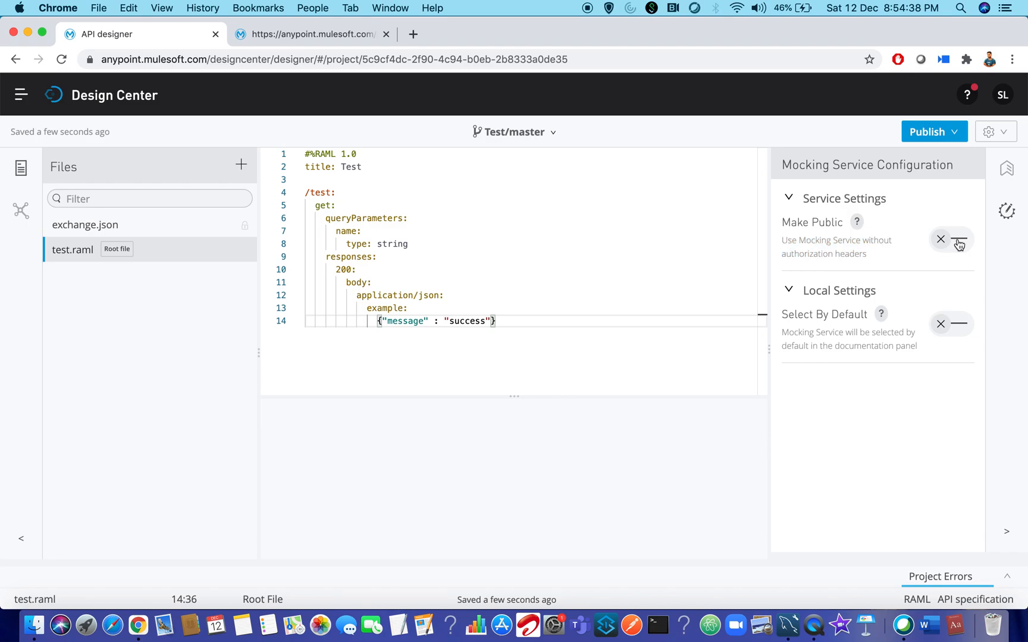
{"action": "left_click", "coordinate": [957, 240]}
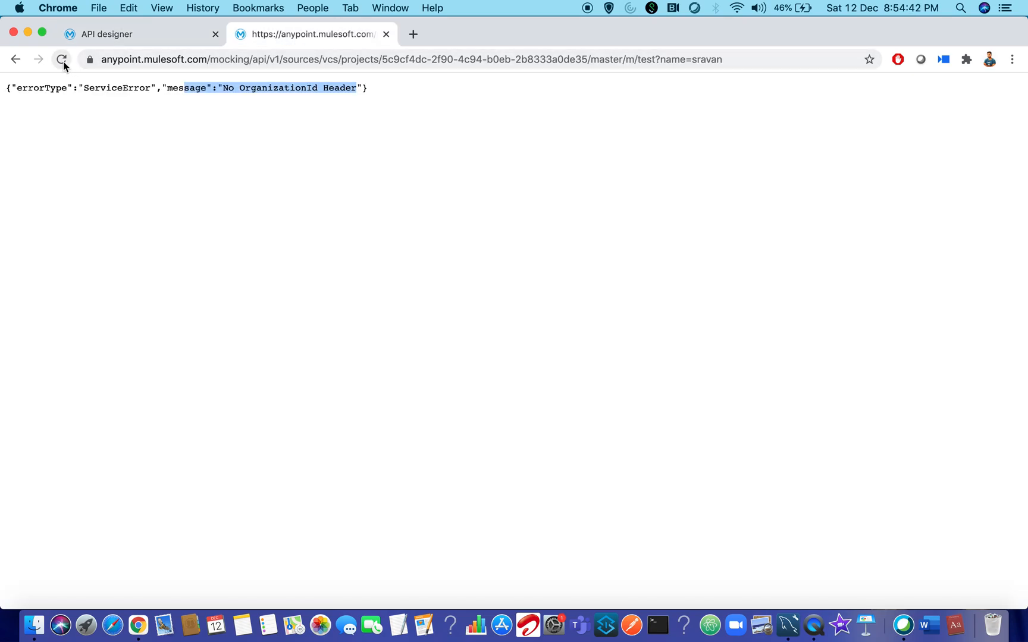
{"action": "left_click", "coordinate": [138, 35]}
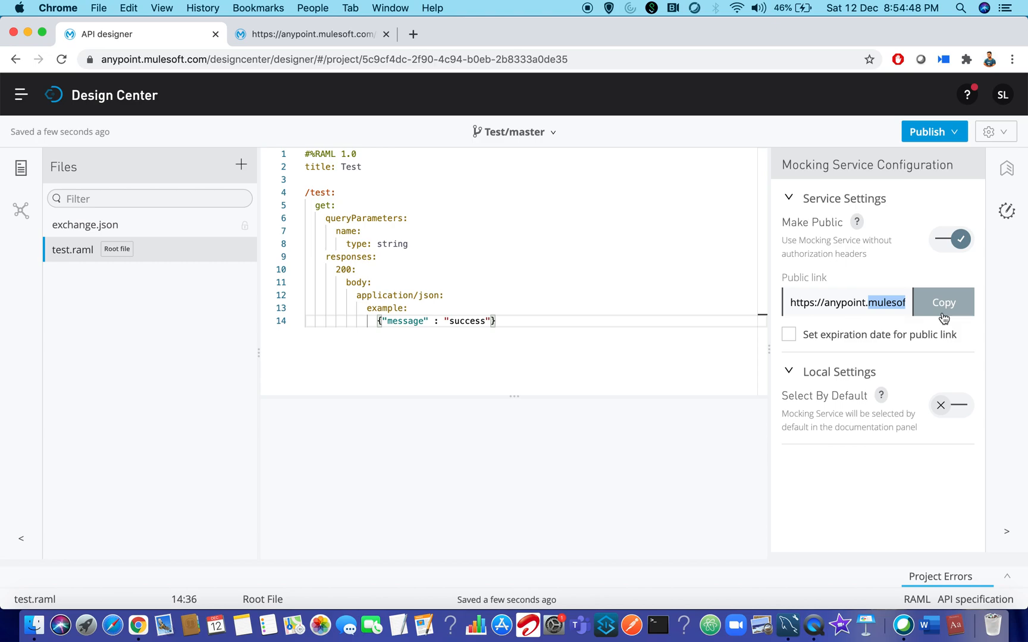
- Load the copied public link with test?name=sravan appended, returning {"message":"success"} in Chrome
{"action": "left_click", "coordinate": [943, 302]}
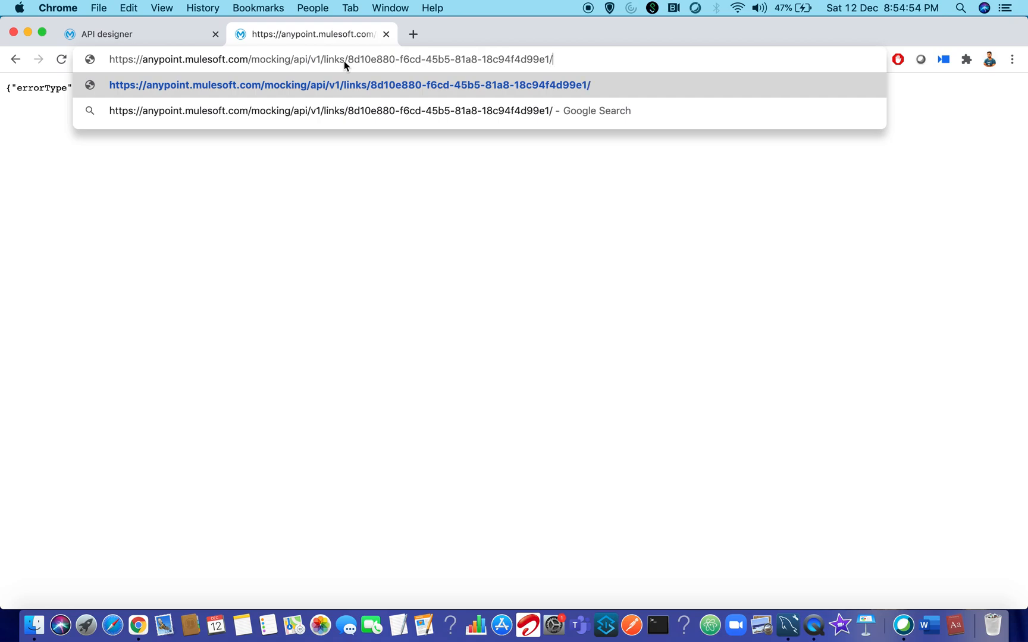
{"action": "type", "text": "test?nam"}
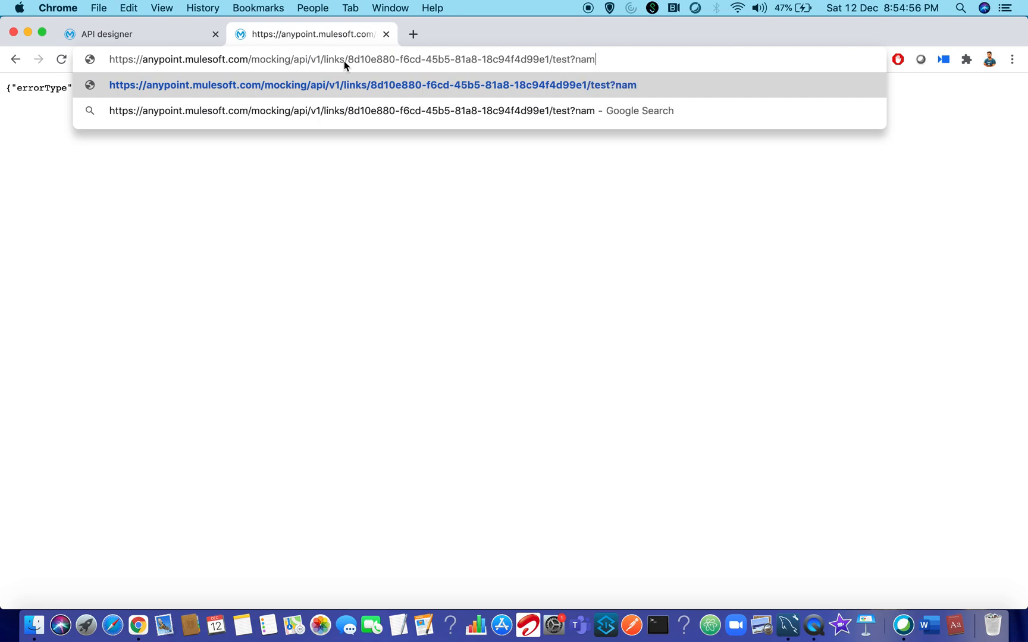
{"action": "type", "text": "e=sravan"}
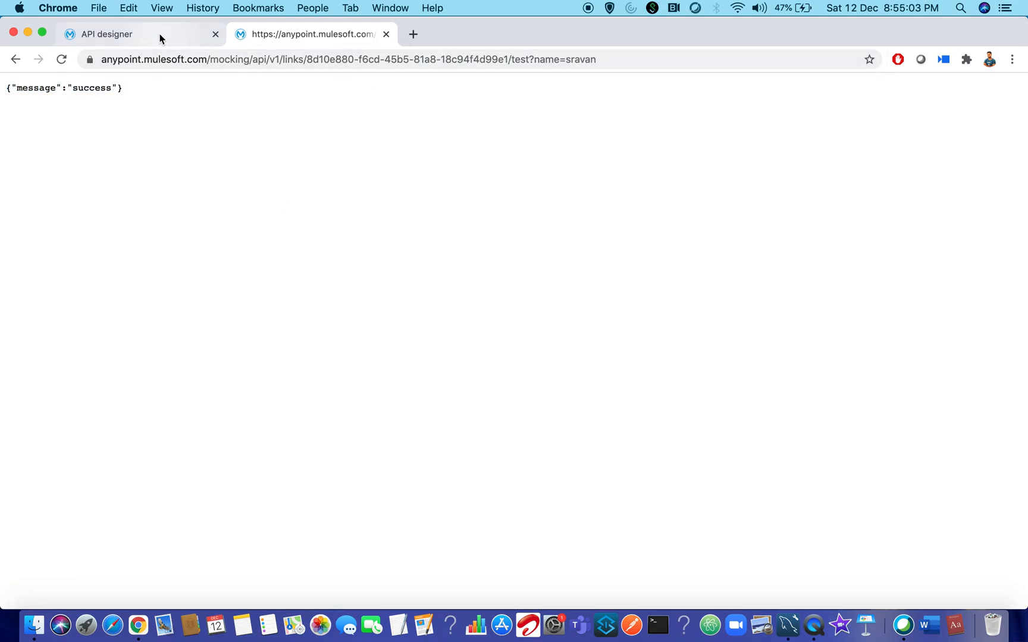
{"action": "left_click", "coordinate": [108, 33]}
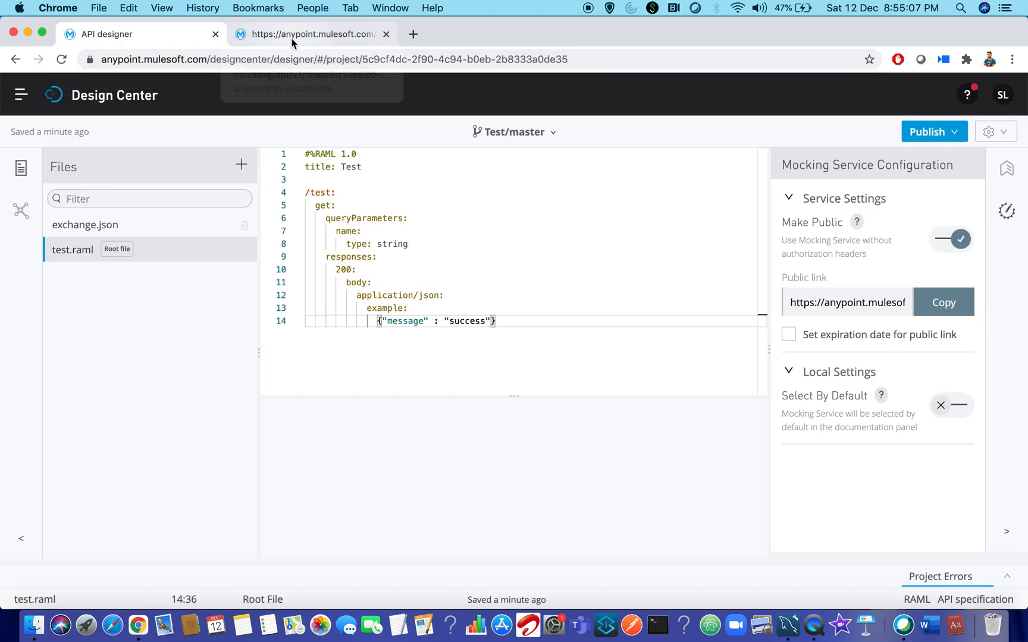
{"action": "left_click", "coordinate": [313, 34]}
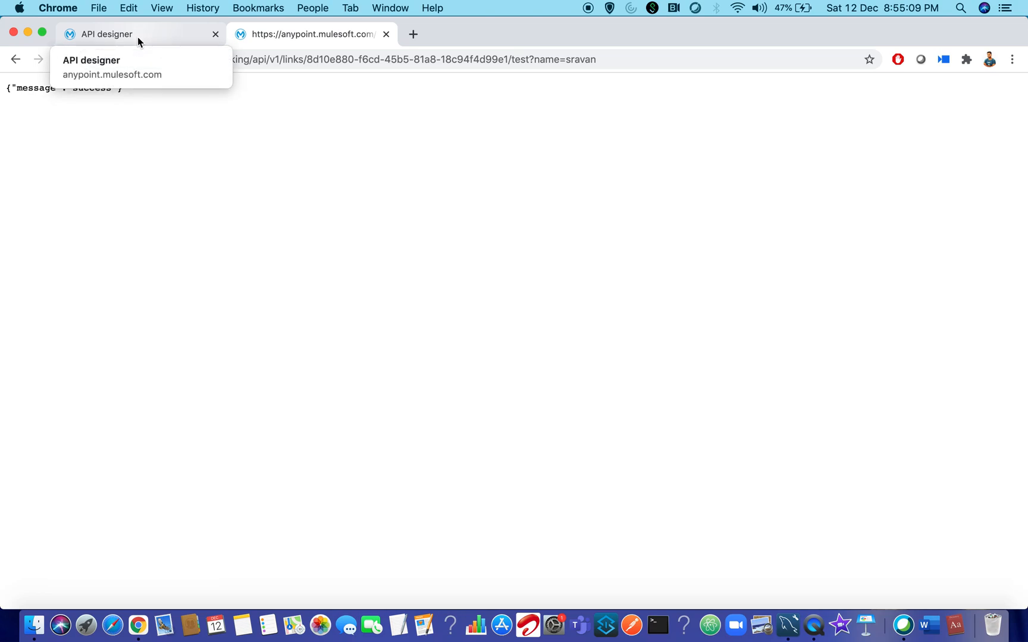